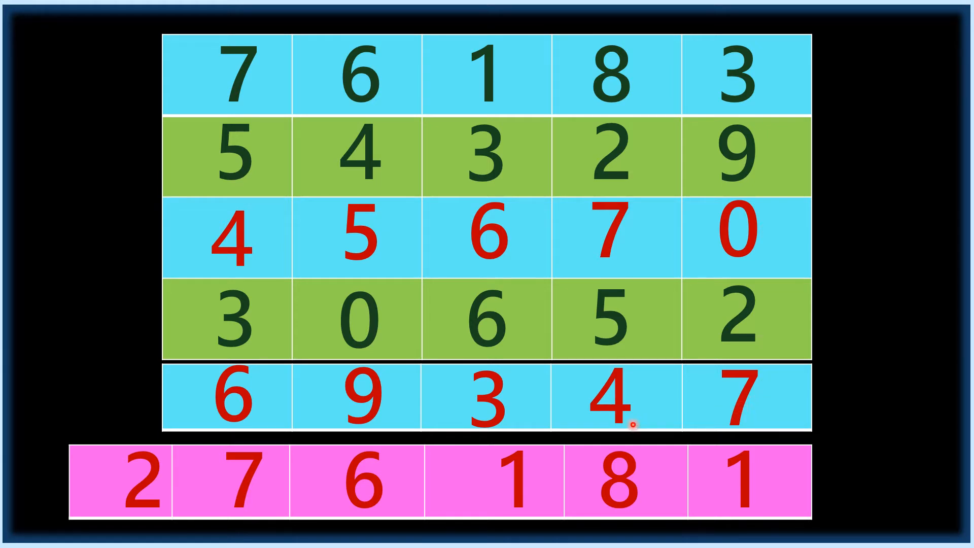
pyautogui.moveTo(633, 321)
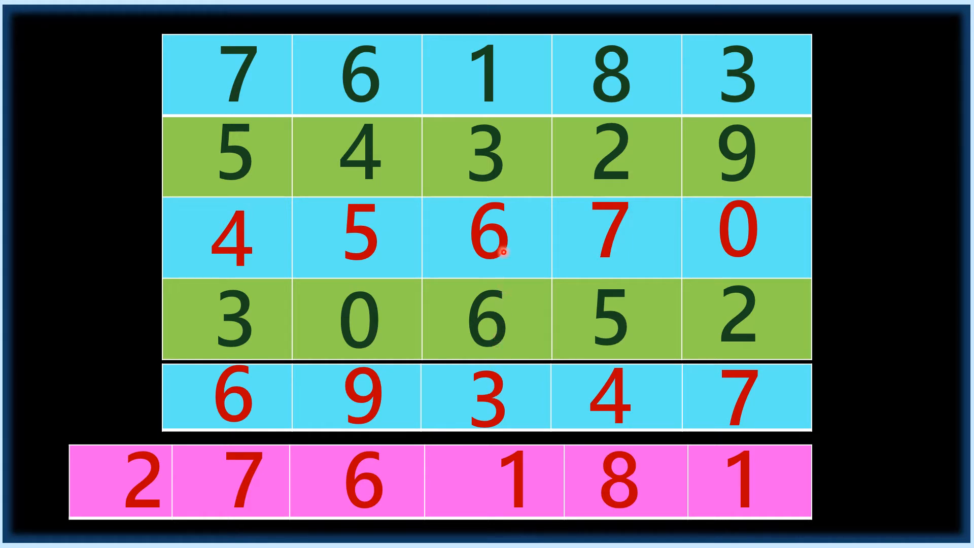
pyautogui.moveTo(251, 346)
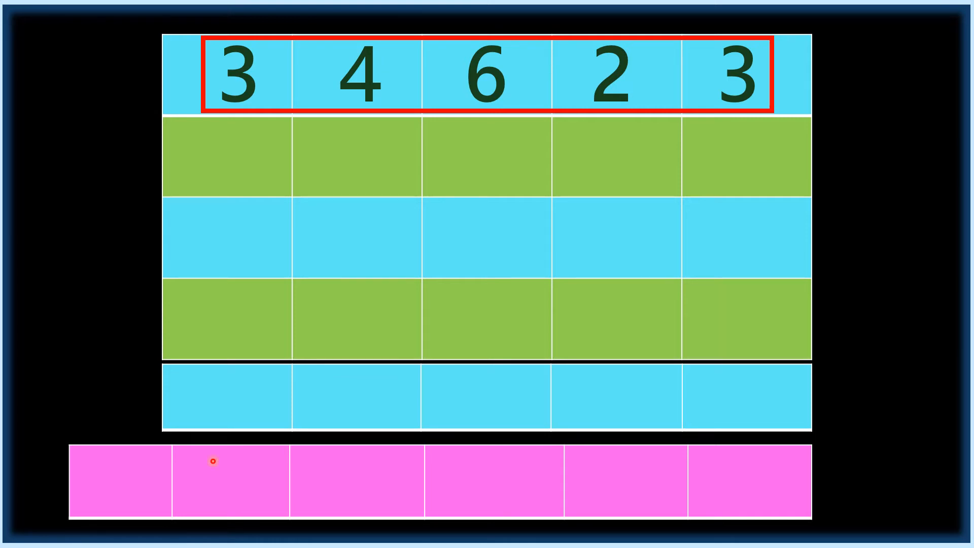
pyautogui.moveTo(710, 49)
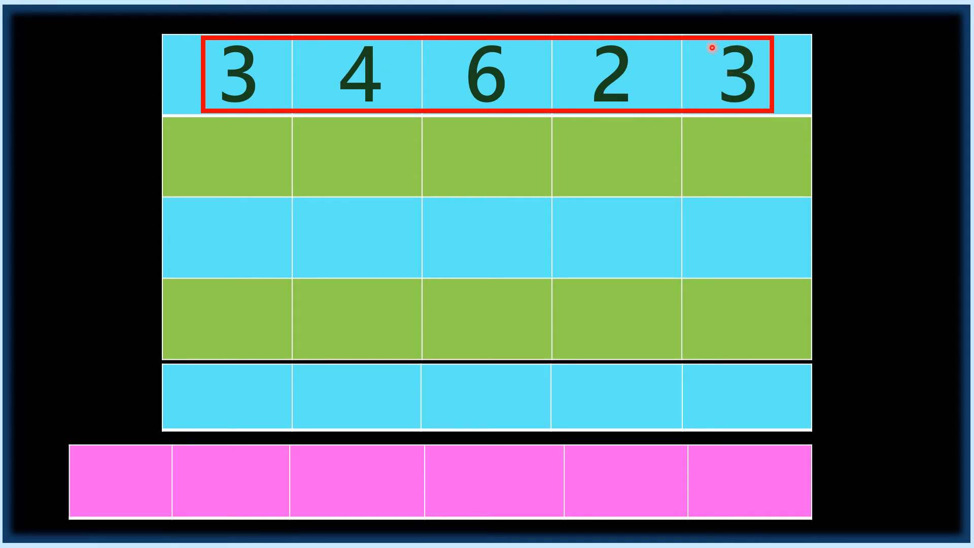
pyautogui.moveTo(753, 122)
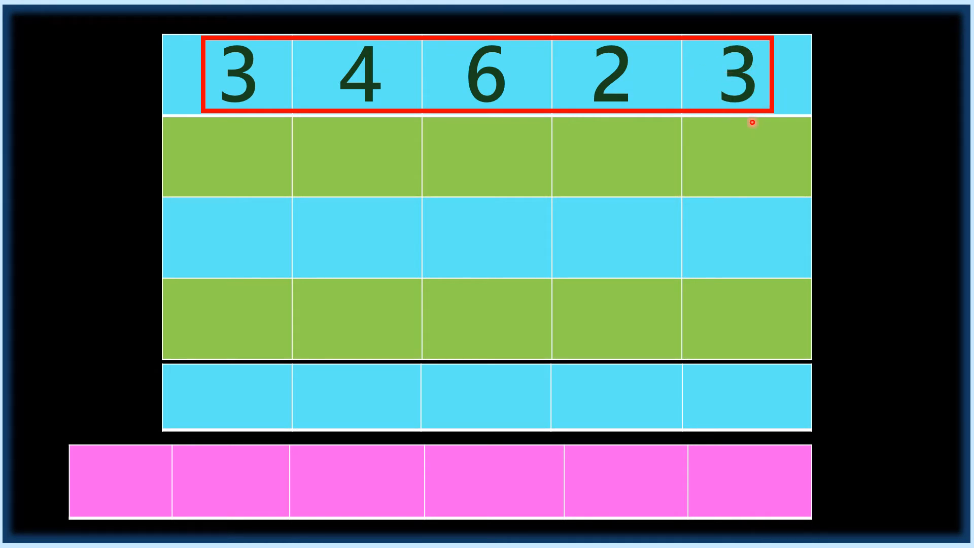
pyautogui.moveTo(158, 495)
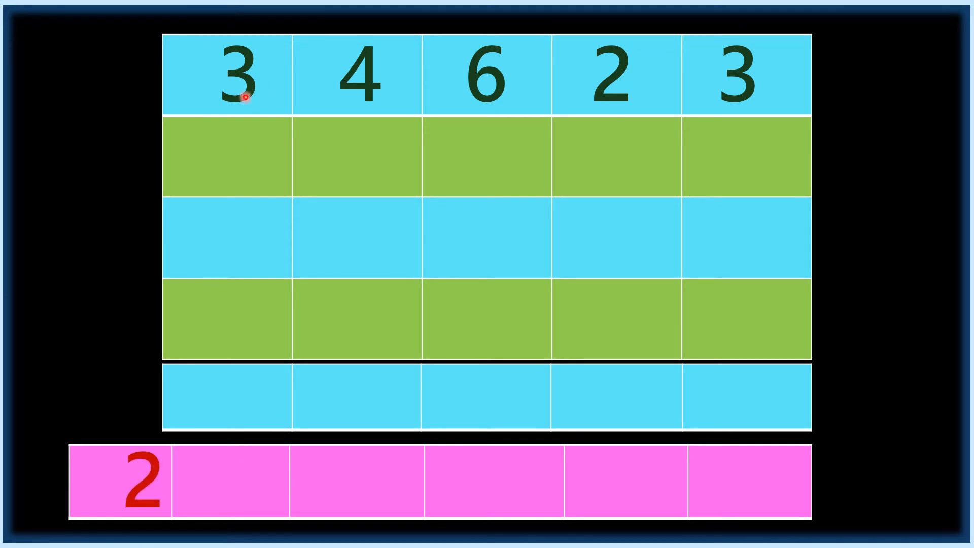
pyautogui.moveTo(370, 93)
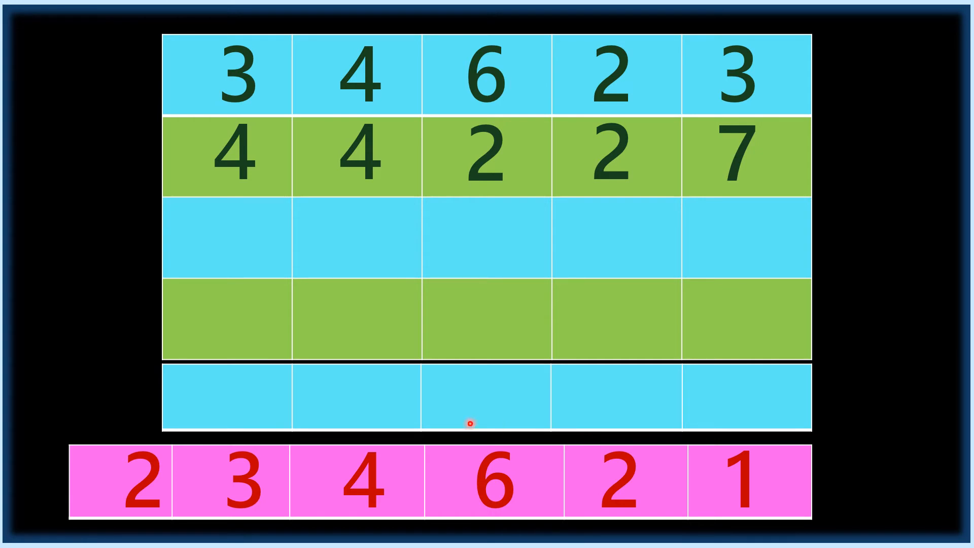
pyautogui.moveTo(256, 126)
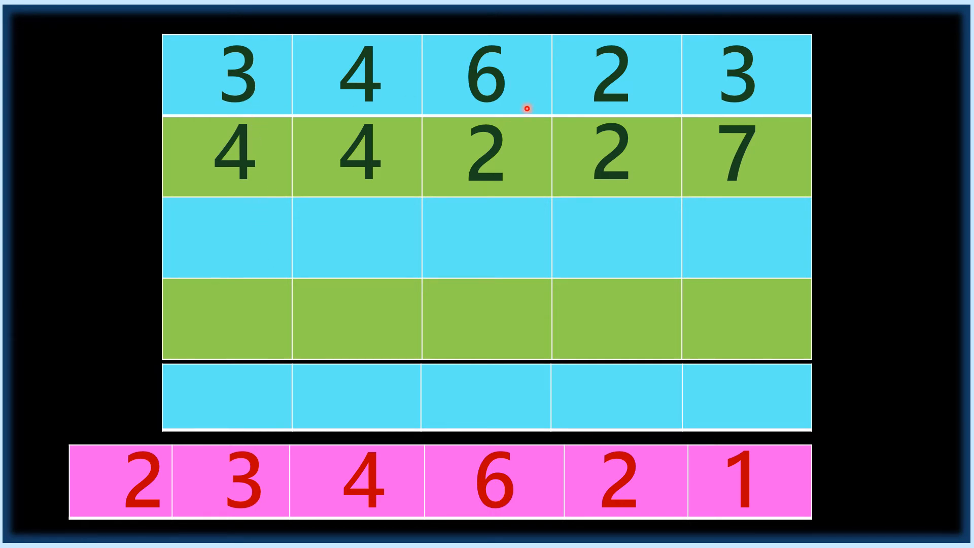
pyautogui.moveTo(256, 84)
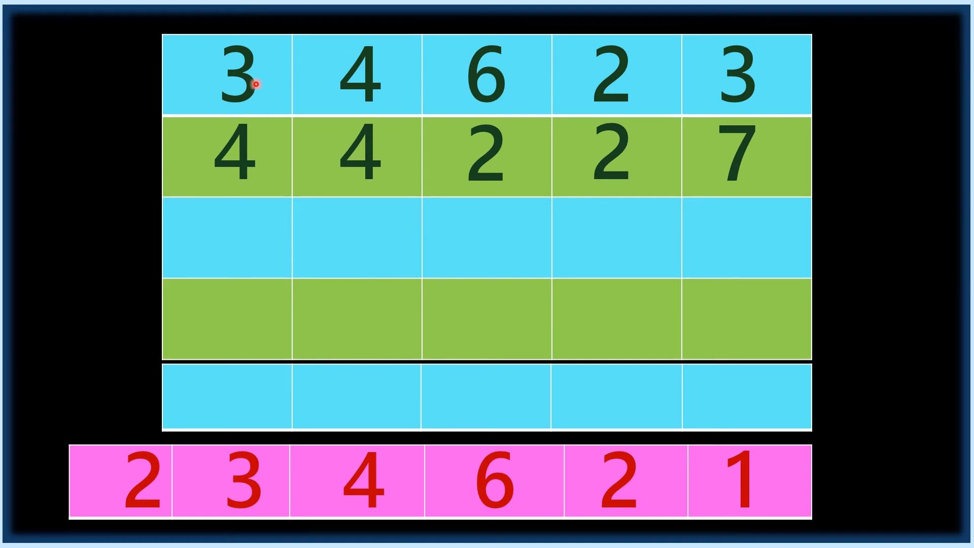
pyautogui.moveTo(239, 82)
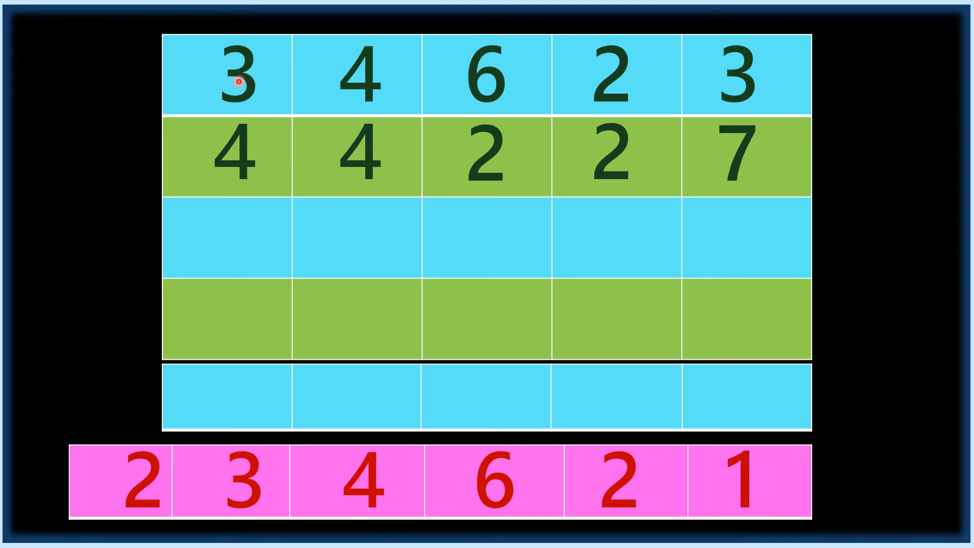
pyautogui.moveTo(385, 79)
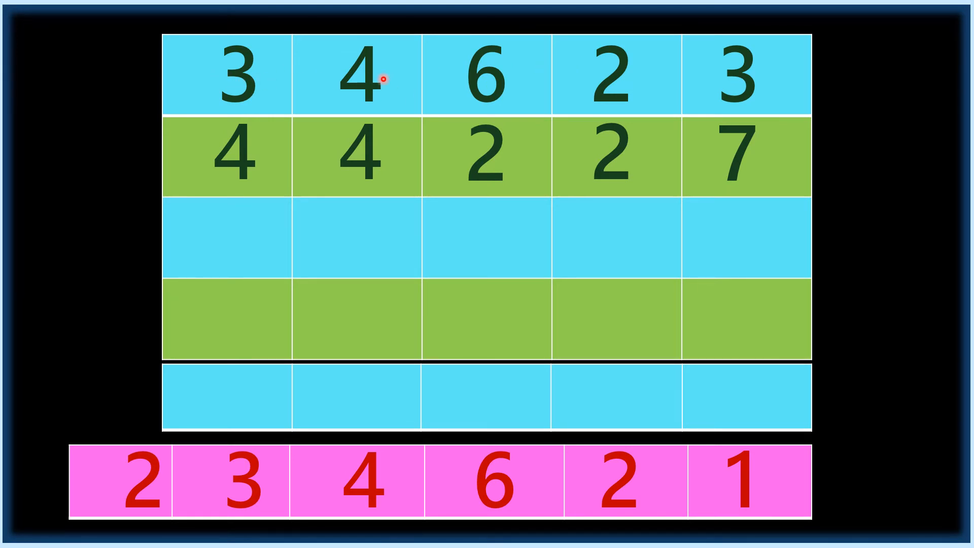
pyautogui.moveTo(732, 95)
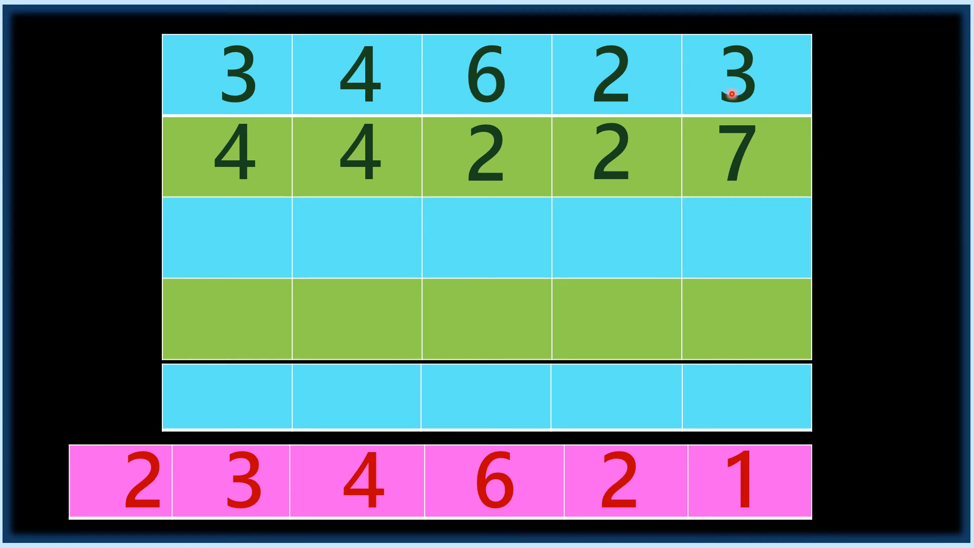
pyautogui.moveTo(240, 197)
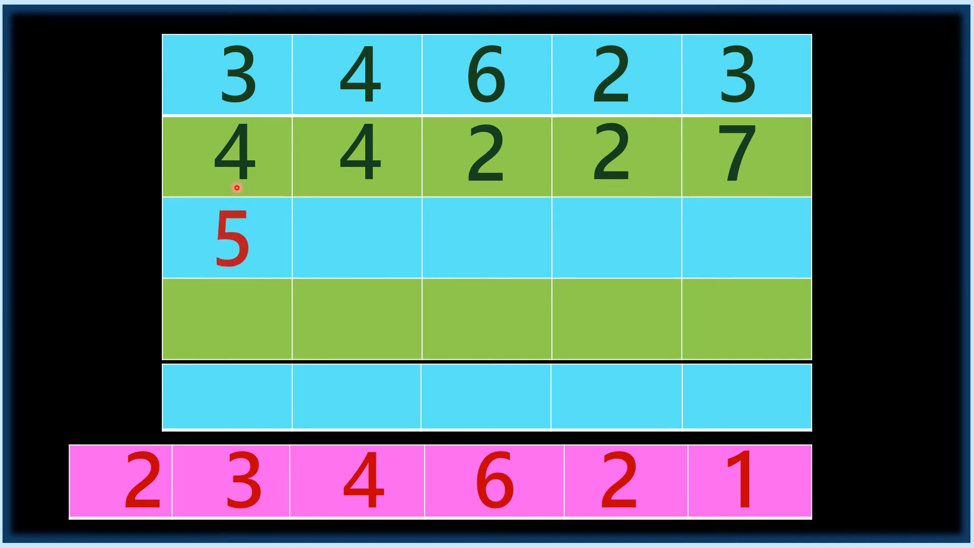
# Reveal the red digits of the third row, 5 5 7 7 2
pyautogui.click(357, 240)
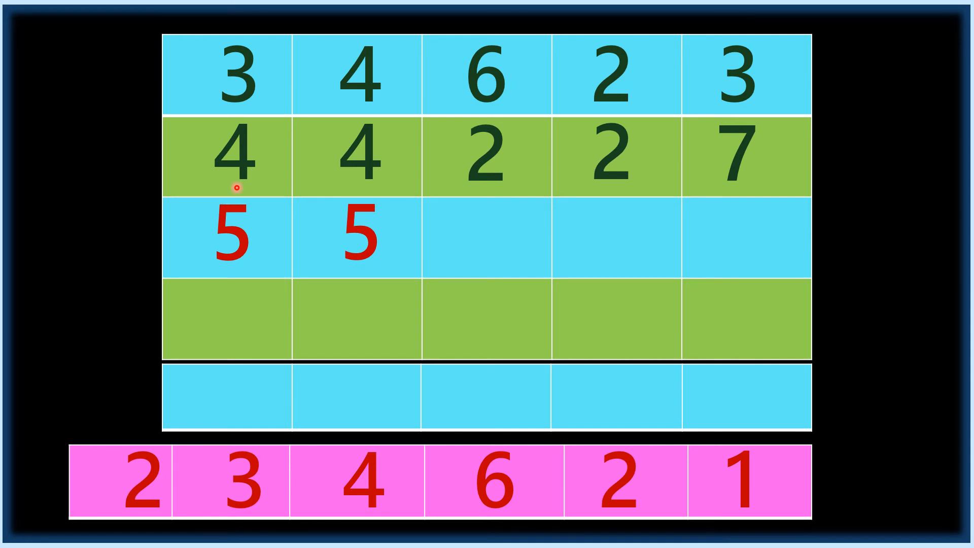
pyautogui.click(486, 236)
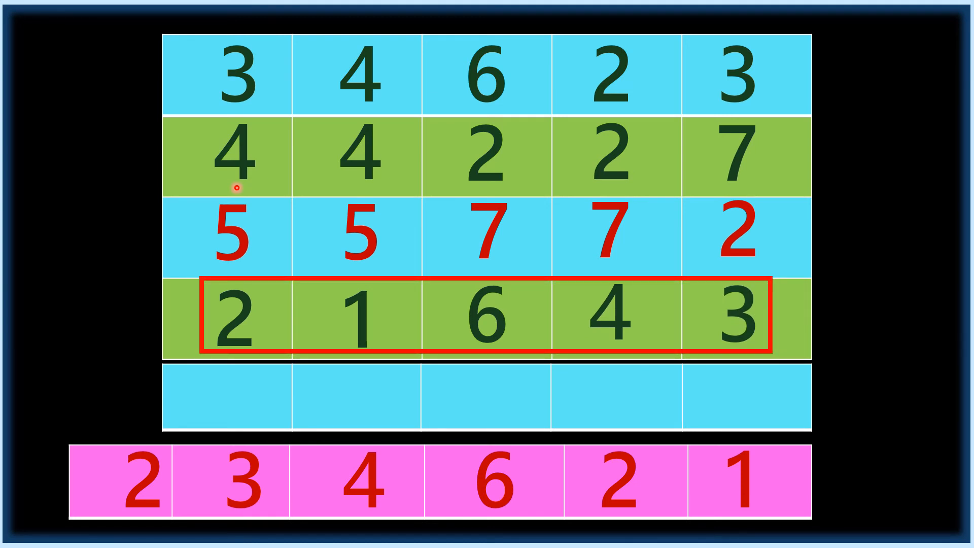
pyautogui.moveTo(441, 241)
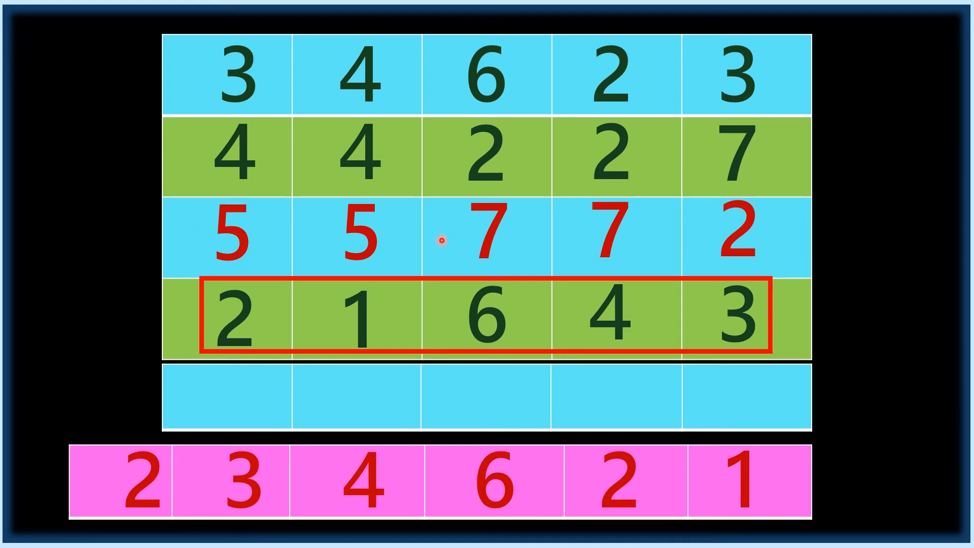
pyautogui.moveTo(564, 266)
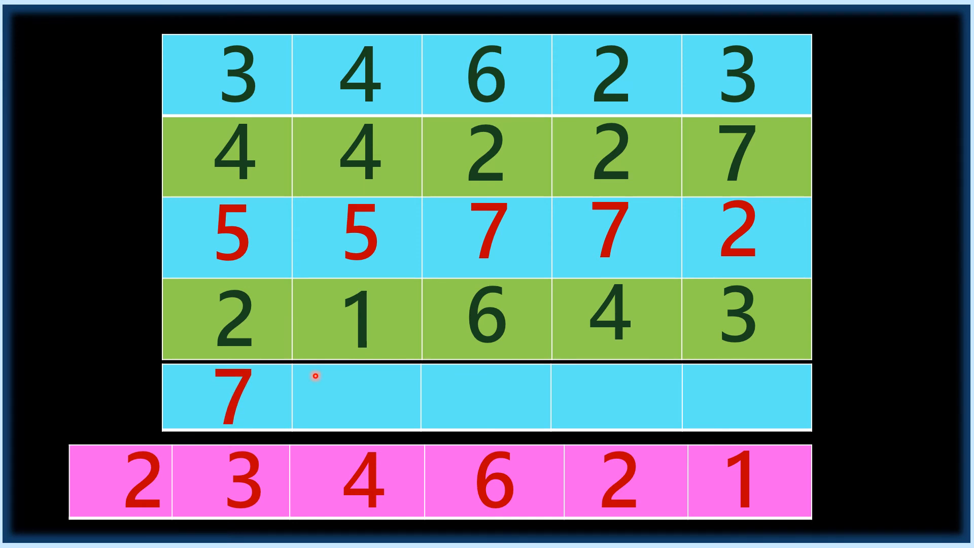
# Show the outlined fourth row 21643 and reveal the fifth row's red digits 7 8 3 5 6
pyautogui.write('8')
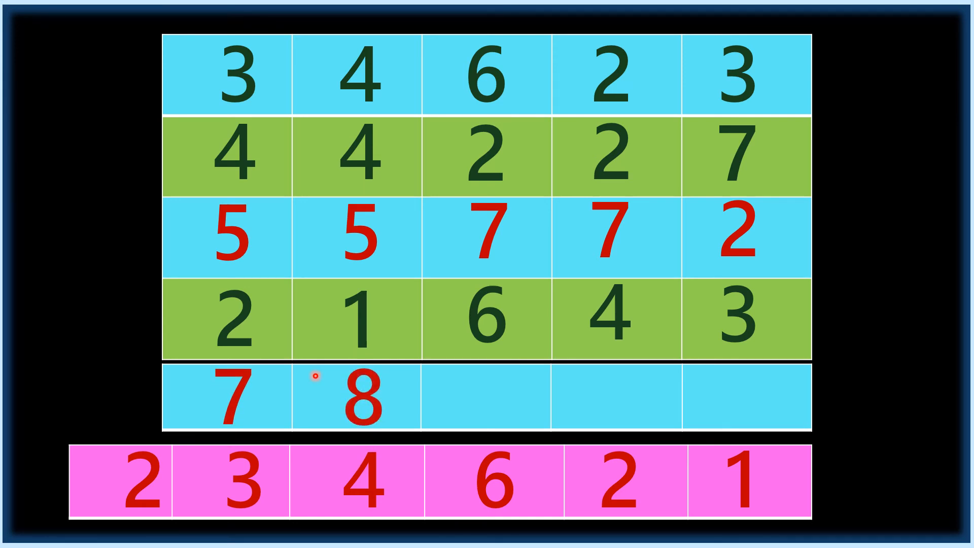
pyautogui.moveTo(428, 388)
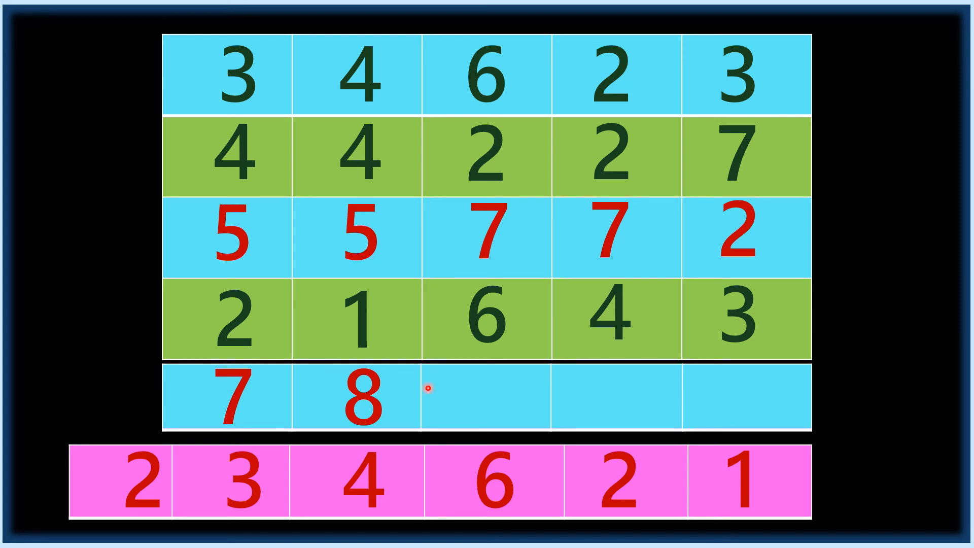
pyautogui.click(483, 408)
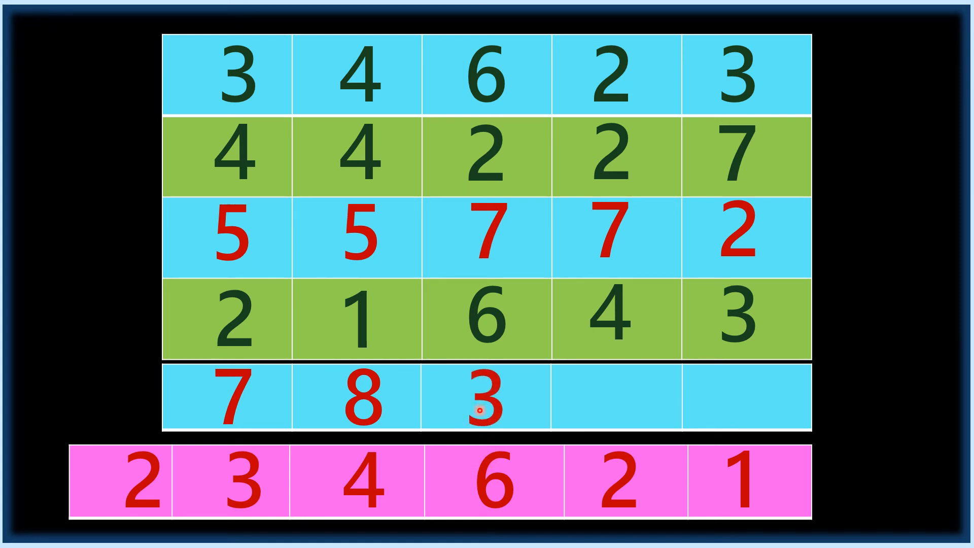
pyautogui.click(612, 403)
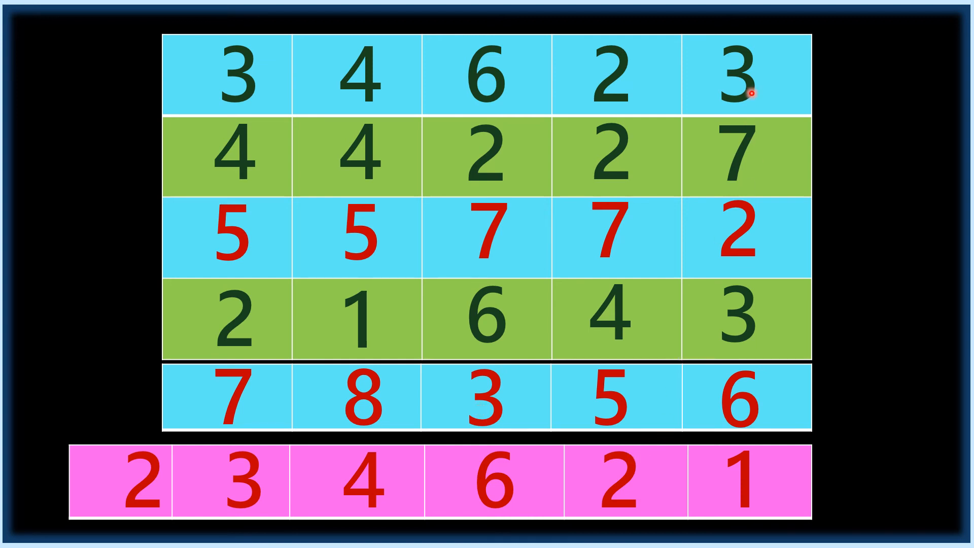
pyautogui.moveTo(740, 152)
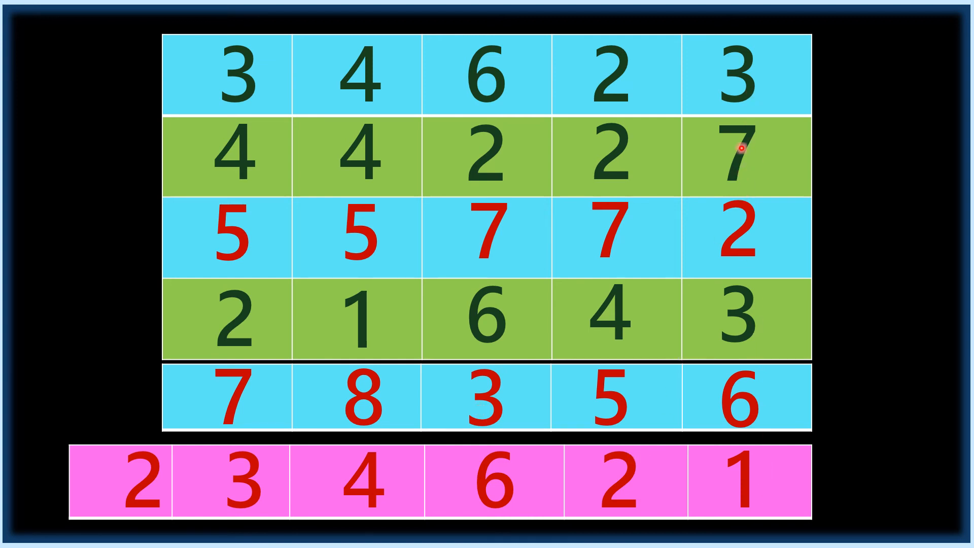
pyautogui.moveTo(741, 142)
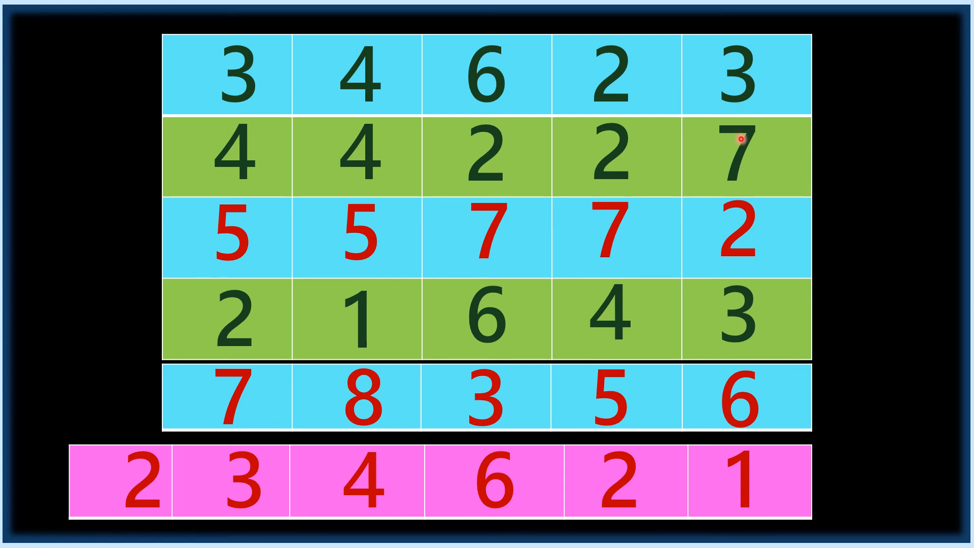
pyautogui.moveTo(762, 336)
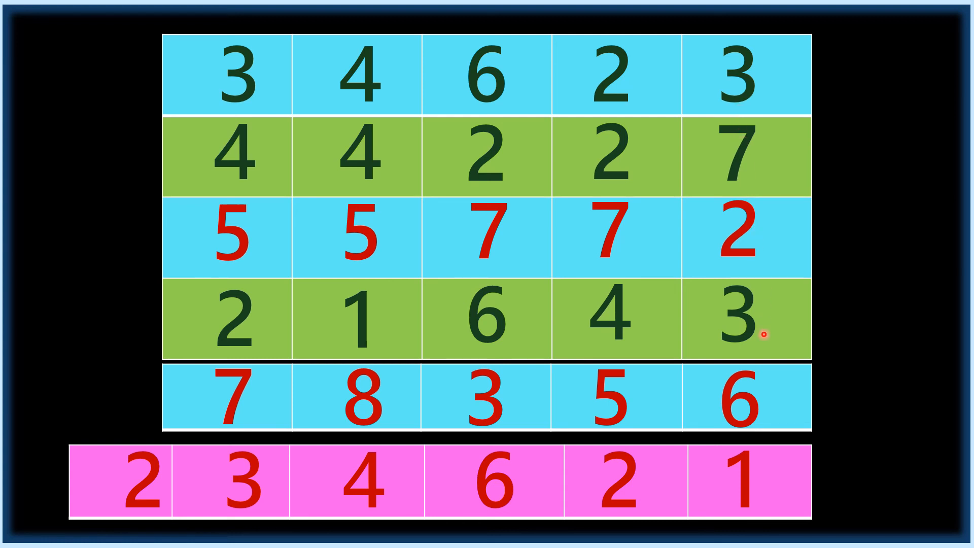
pyautogui.moveTo(749, 381)
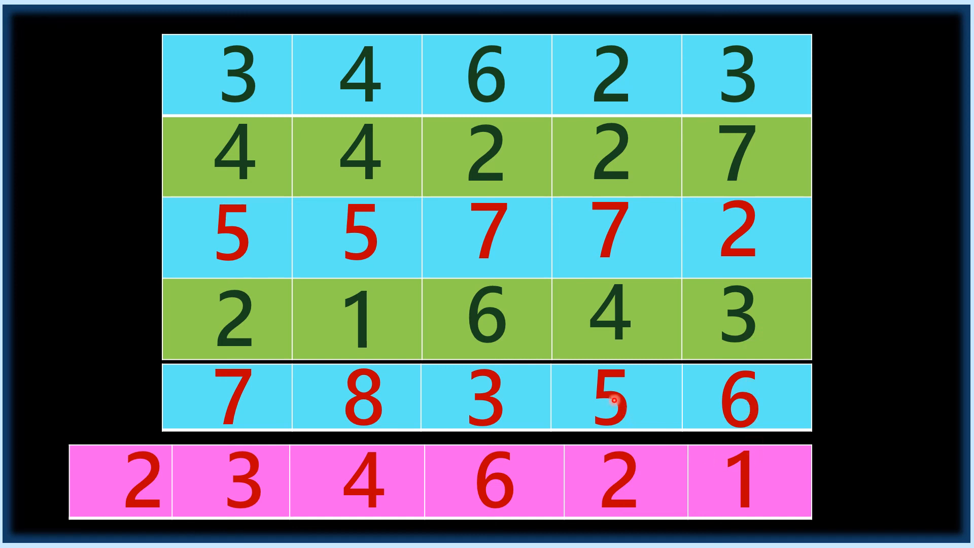
pyautogui.moveTo(613, 324)
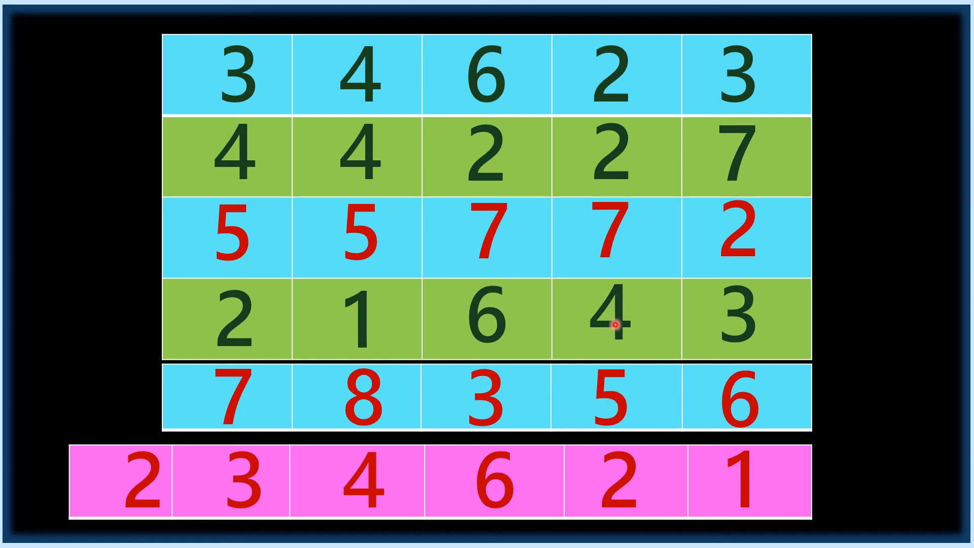
pyautogui.moveTo(611, 107)
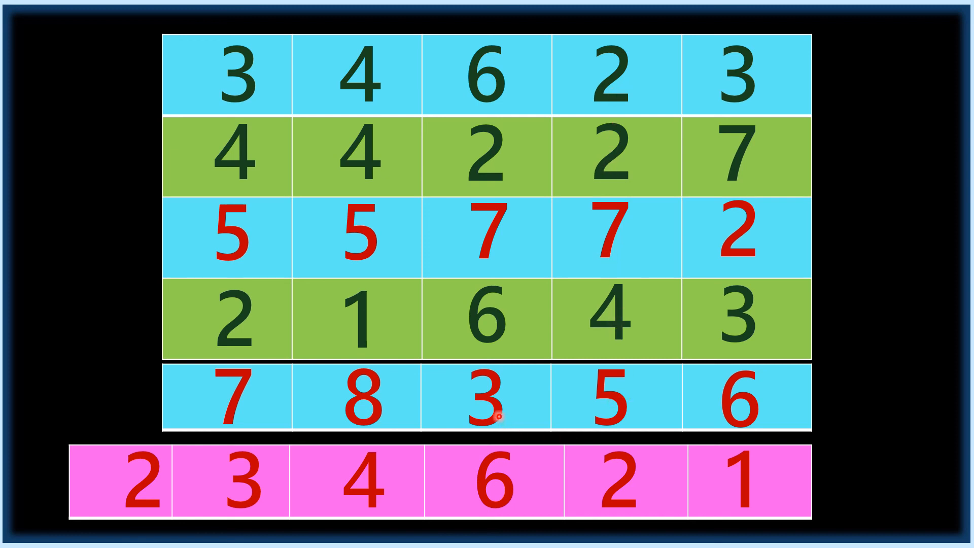
pyautogui.moveTo(489, 329)
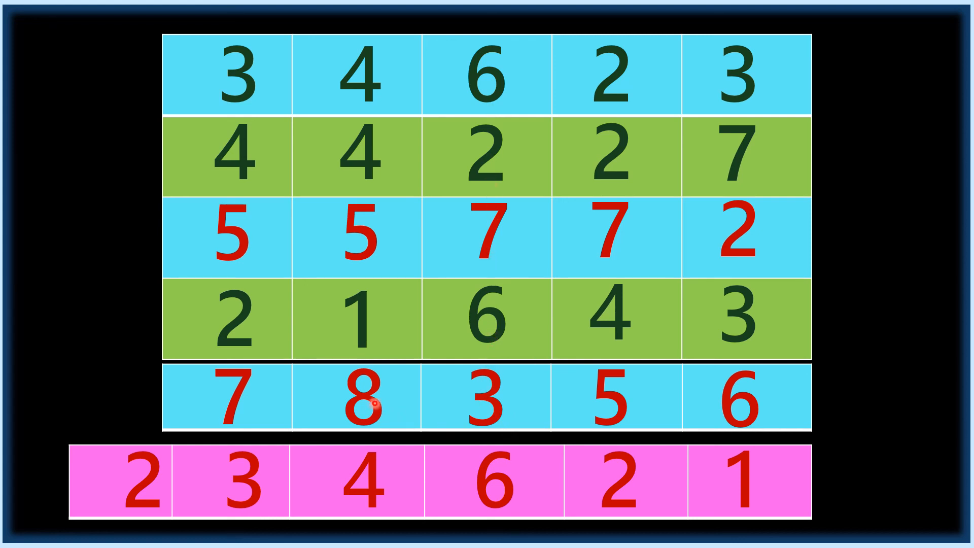
pyautogui.moveTo(367, 319)
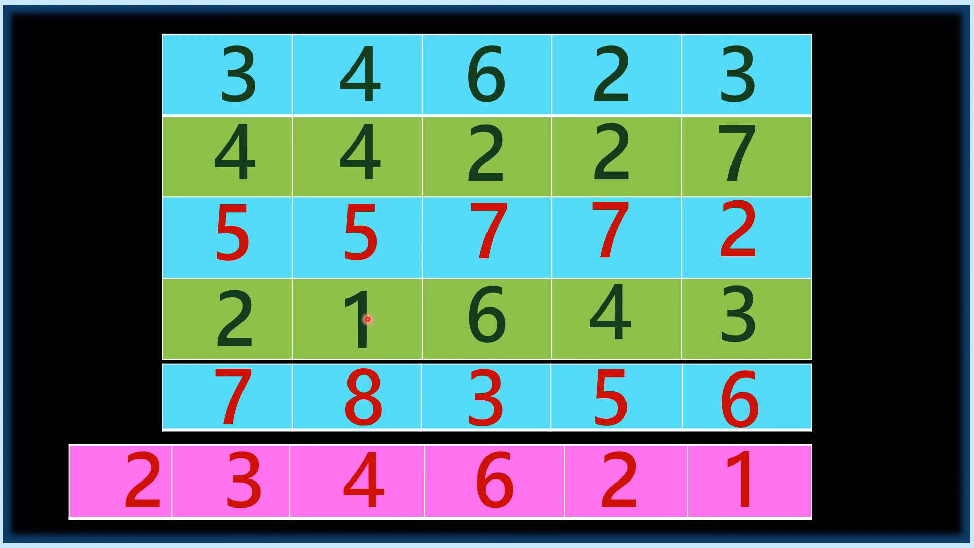
pyautogui.moveTo(365, 167)
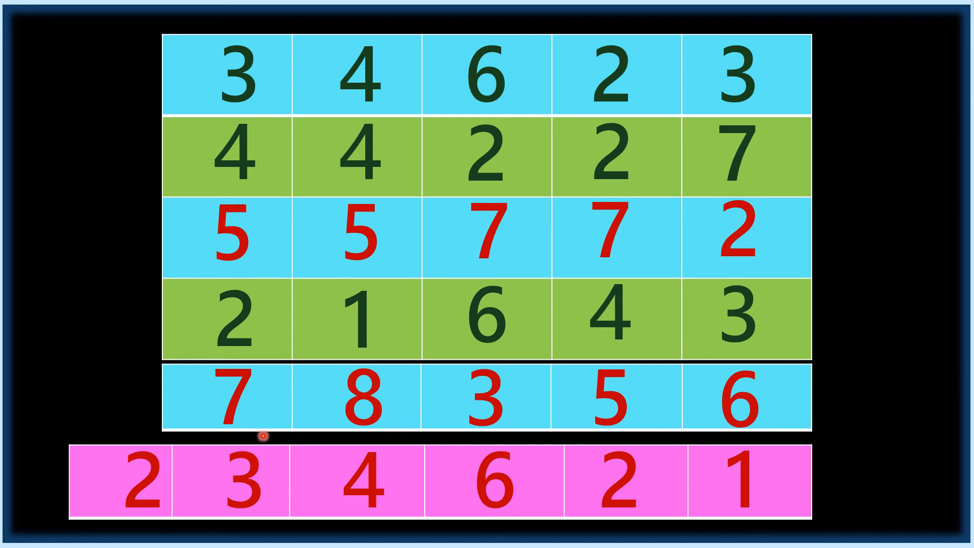
pyautogui.moveTo(237, 315)
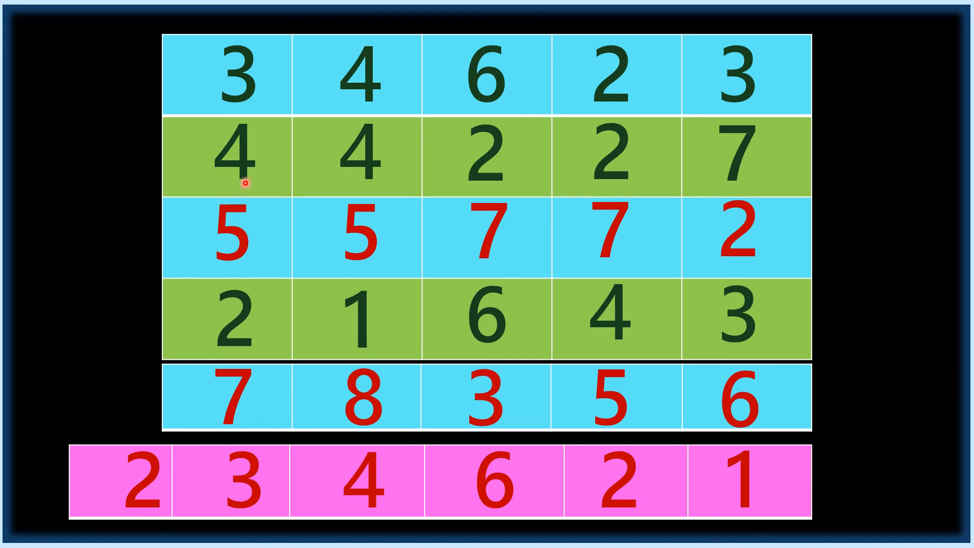
pyautogui.moveTo(268, 328)
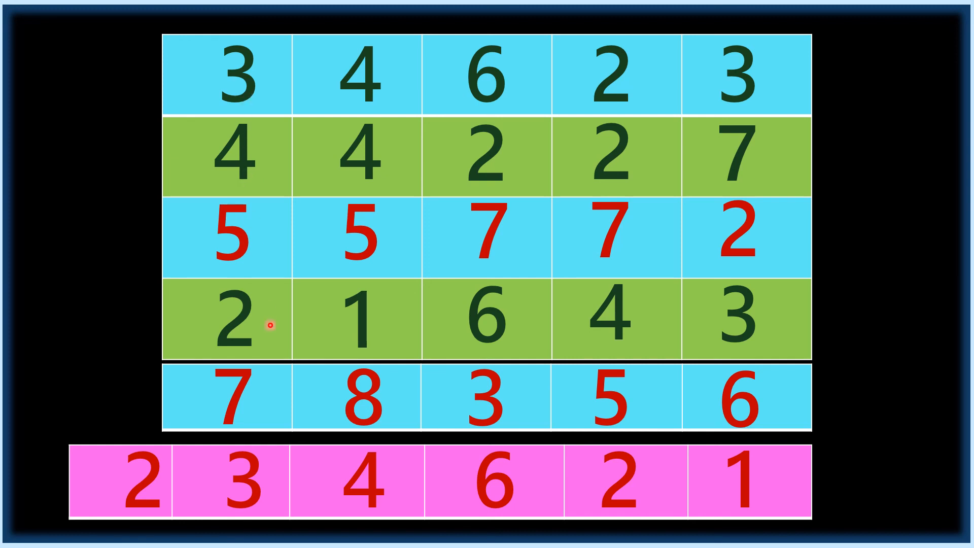